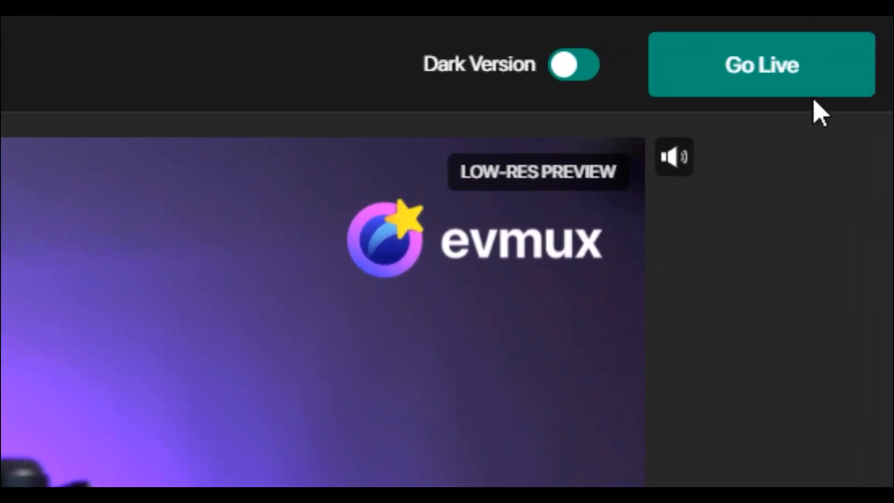
# - Go live with the LIVE STREAM DEMO broadcast from the studio
pyautogui.click(761, 64)
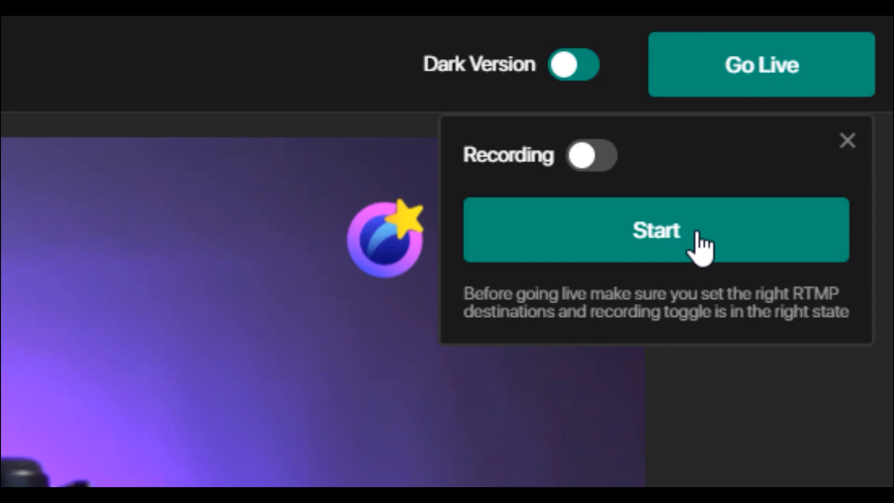
pyautogui.click(655, 231)
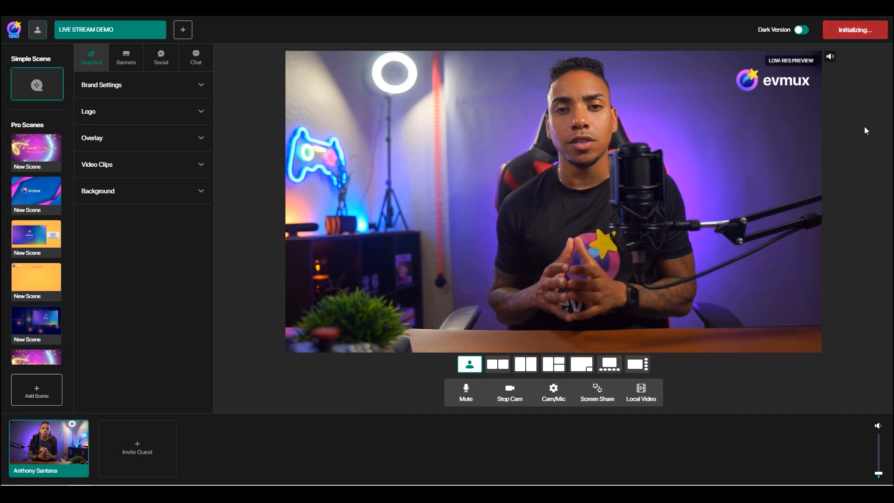
# - Wait for initialization until the preview and live players with End Broadcast appear
pyautogui.click(854, 30)
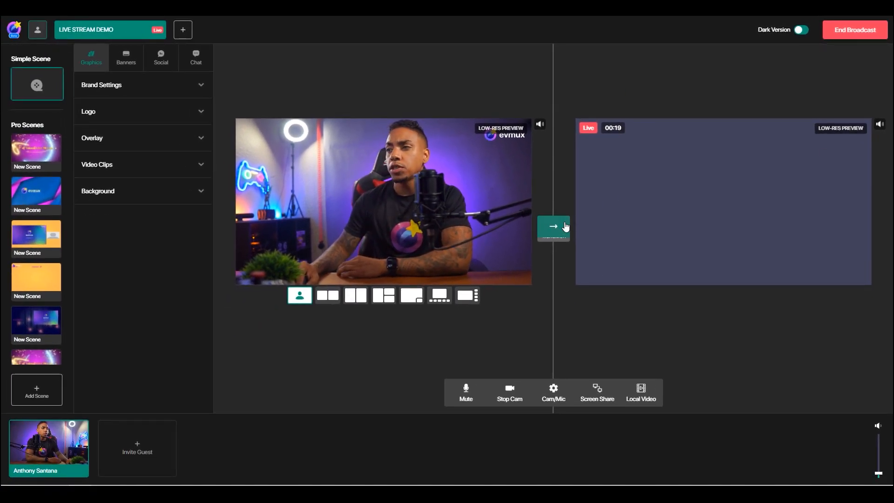
# - Transition the simple camera scene live and load the orange pro scene into preview
pyautogui.click(552, 226)
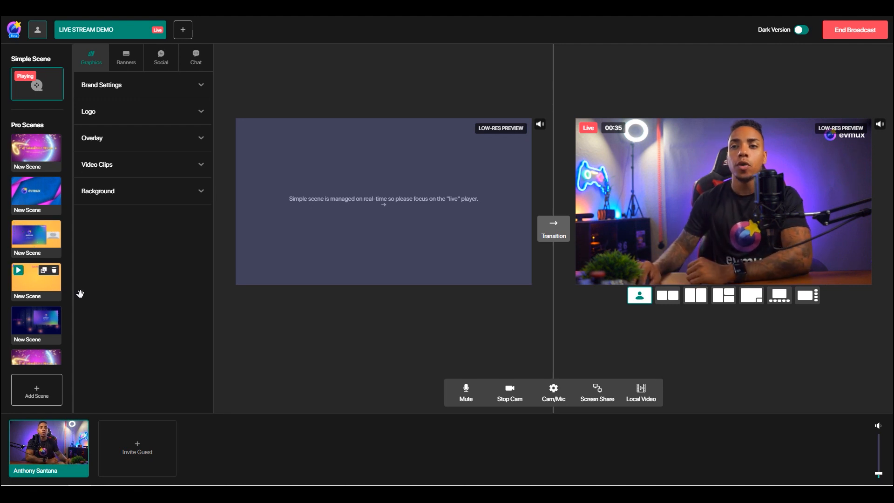
pyautogui.moveTo(267, 352)
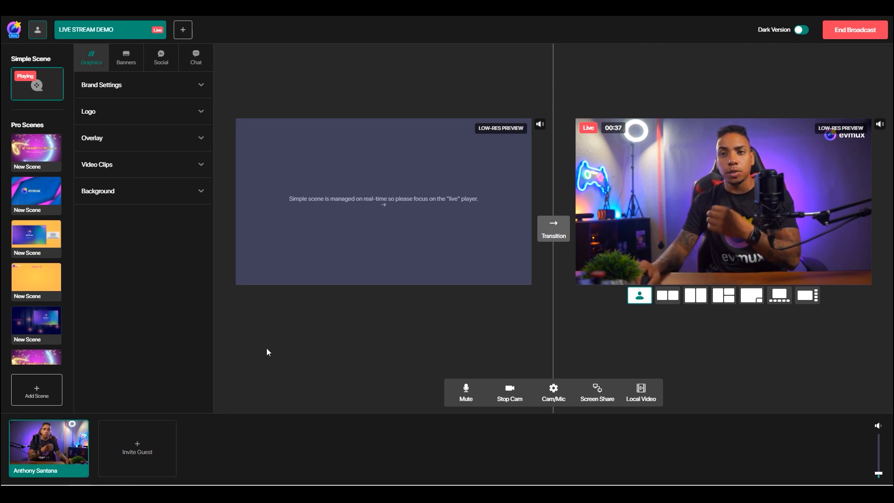
pyautogui.click(36, 235)
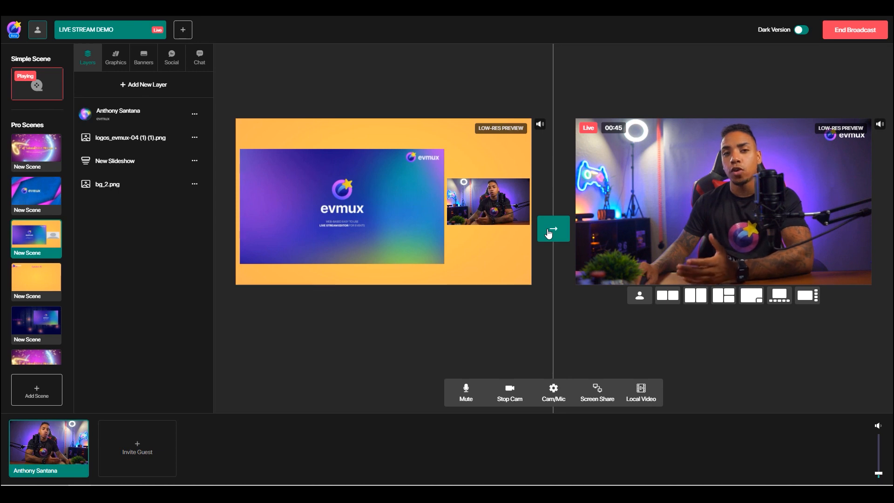
# - Transition the orange slideshow pro scene live and reload the simple scene into preview
pyautogui.click(551, 228)
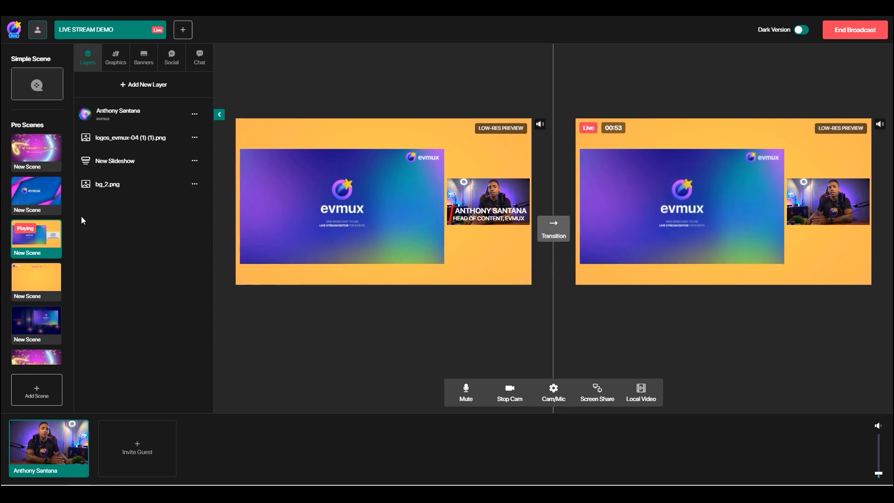
pyautogui.click(36, 84)
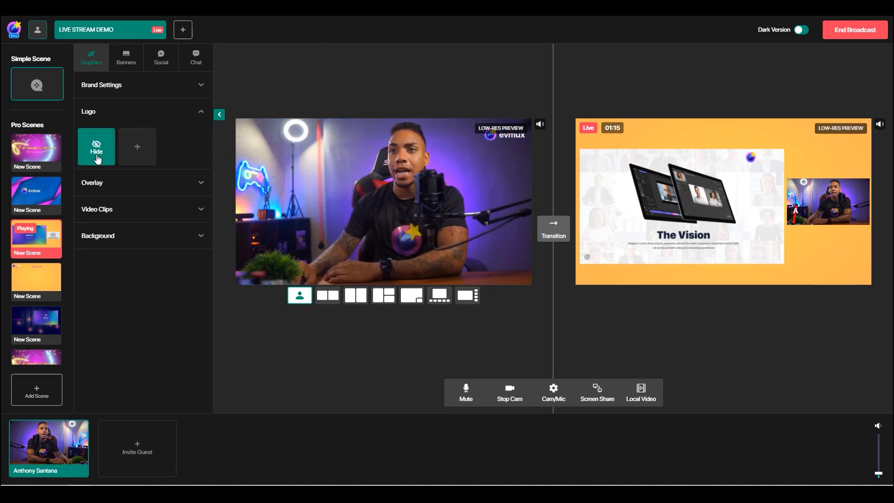
# - Add the evmux logo and framed layout to the simple scene, then transition it live
pyautogui.click(96, 146)
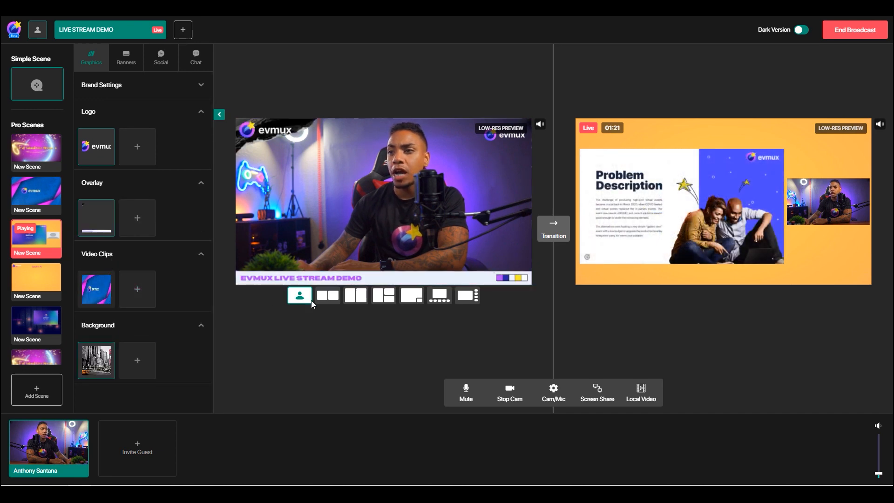
pyautogui.click(327, 295)
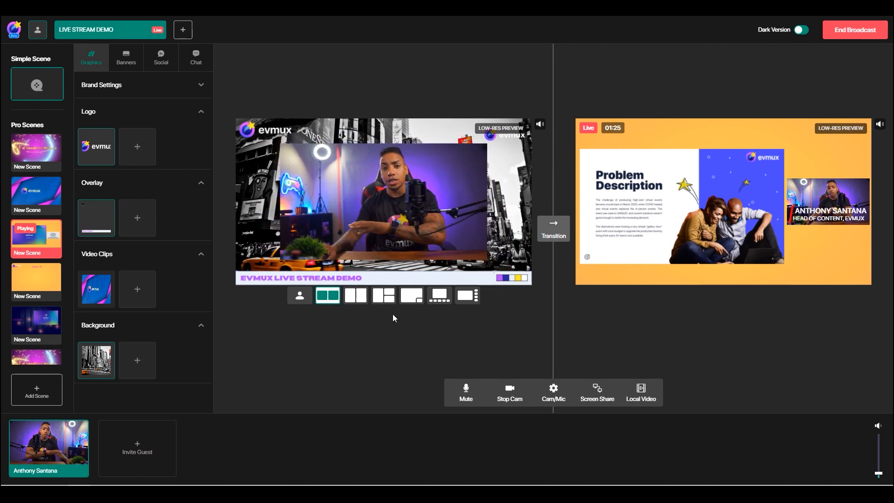
pyautogui.click(552, 229)
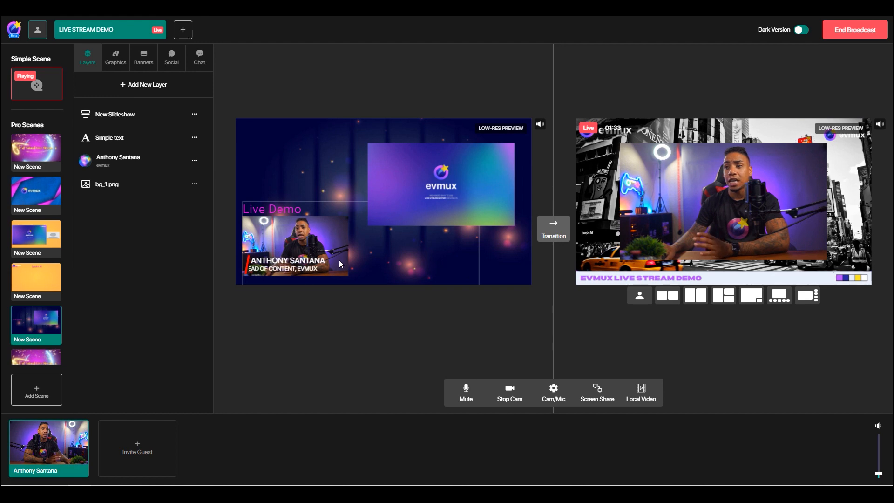
pyautogui.moveTo(398, 218)
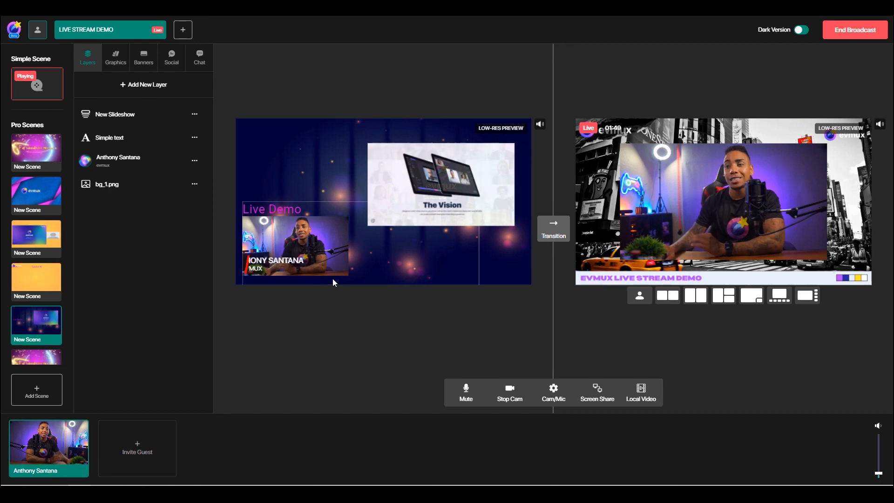
pyautogui.moveTo(376, 255)
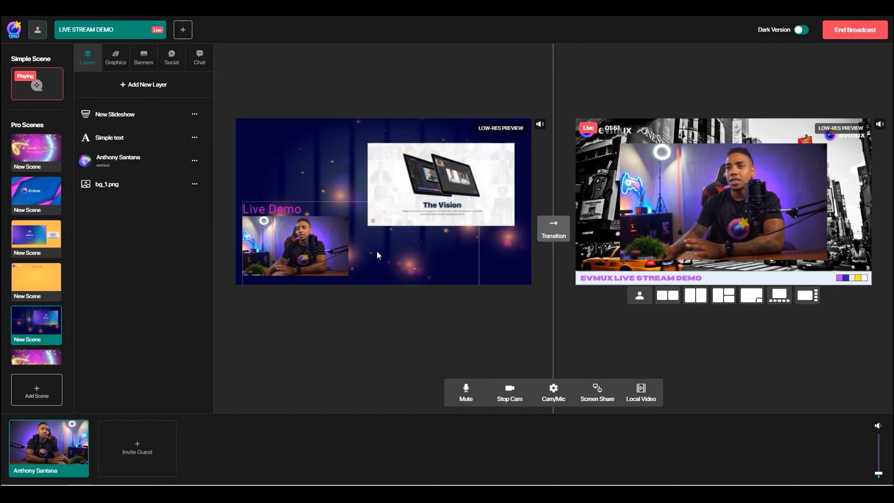